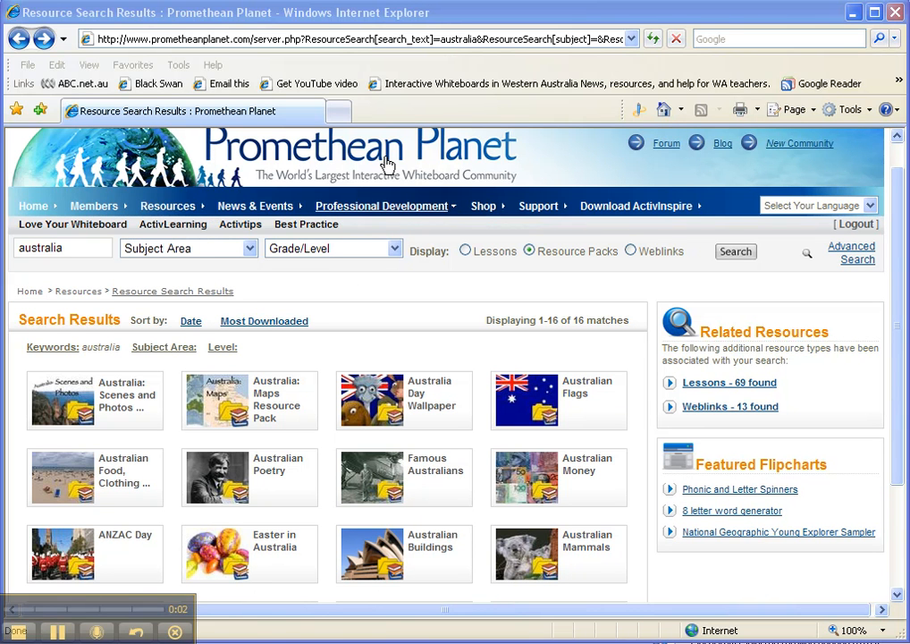
{"action": "mouse_move", "coordinate": [168, 205]}
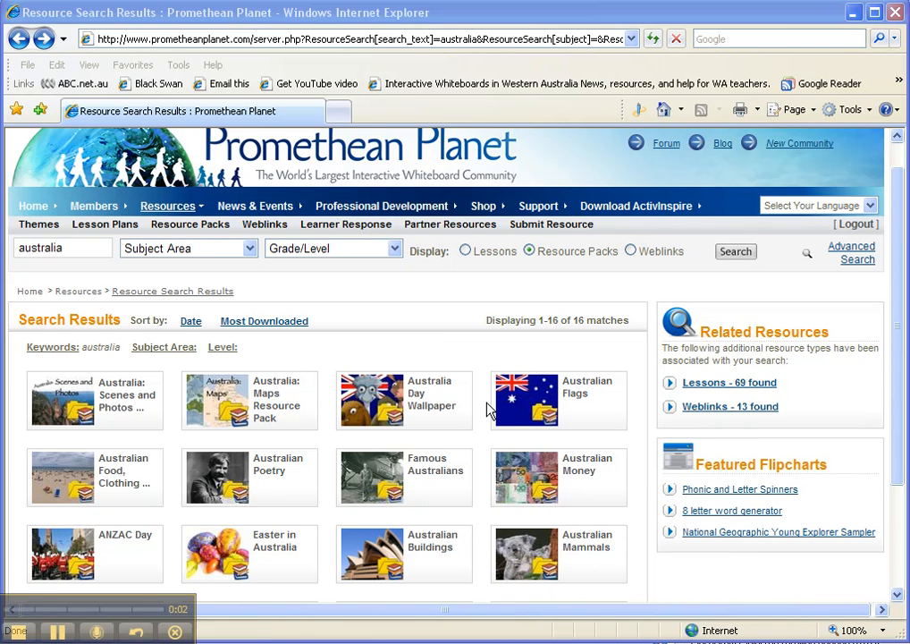
{"action": "mouse_move", "coordinate": [572, 547]}
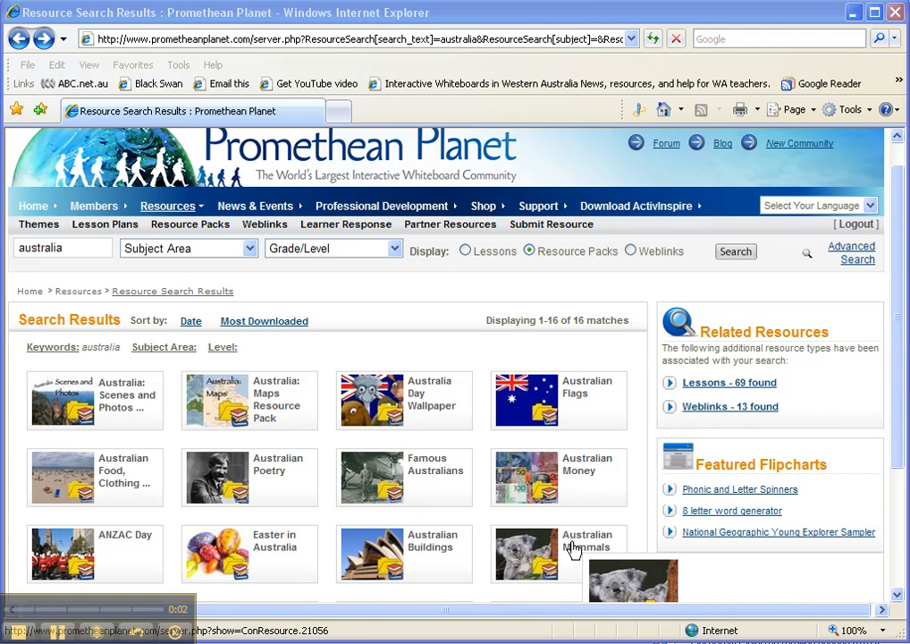
Open the Australian Mammals resource pack's information page from the search results.
{"action": "left_click", "coordinate": [588, 540]}
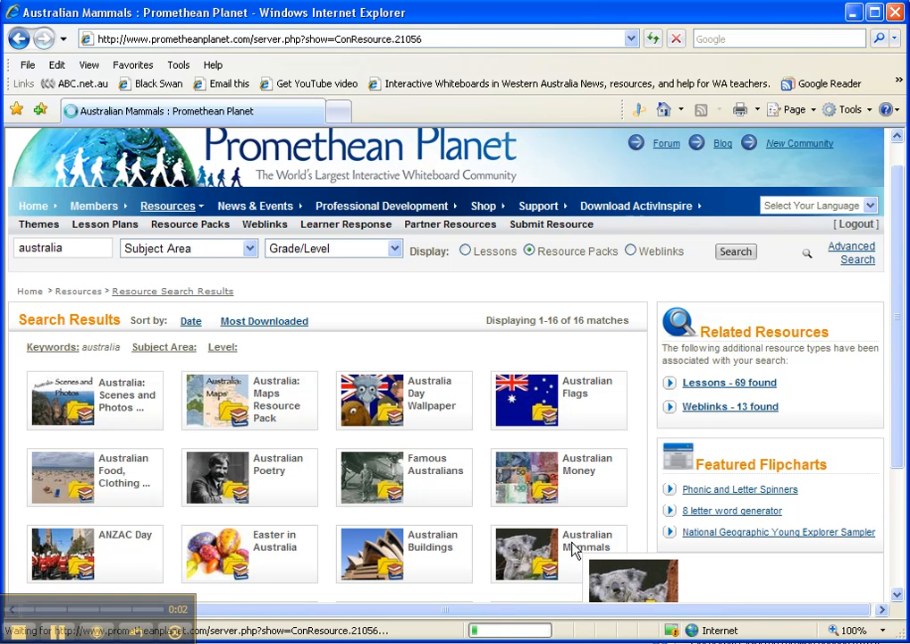
{"action": "left_click", "coordinate": [586, 543]}
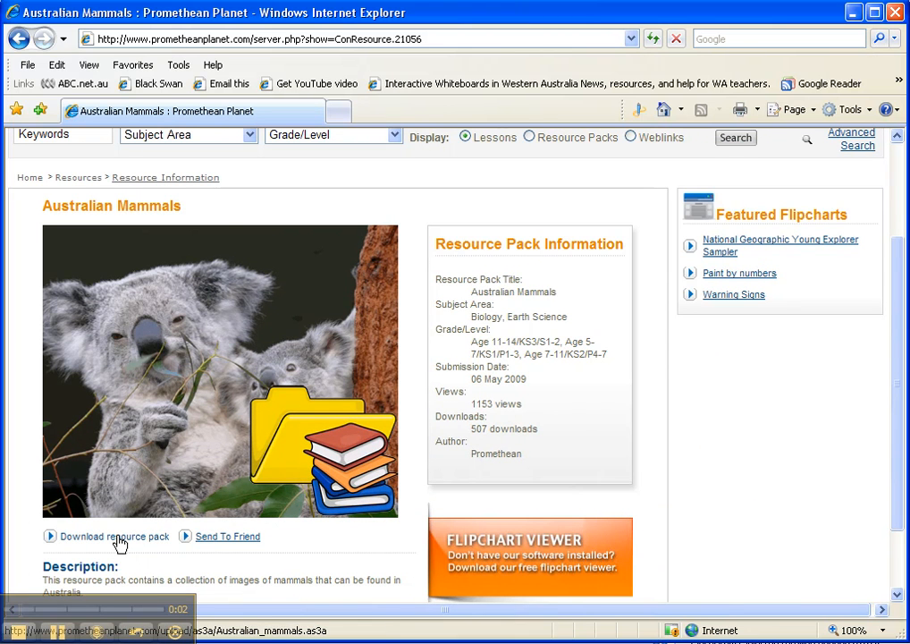
Download Australian_mammals.as3a and save it to the Desktop.
{"action": "left_click", "coordinate": [114, 537]}
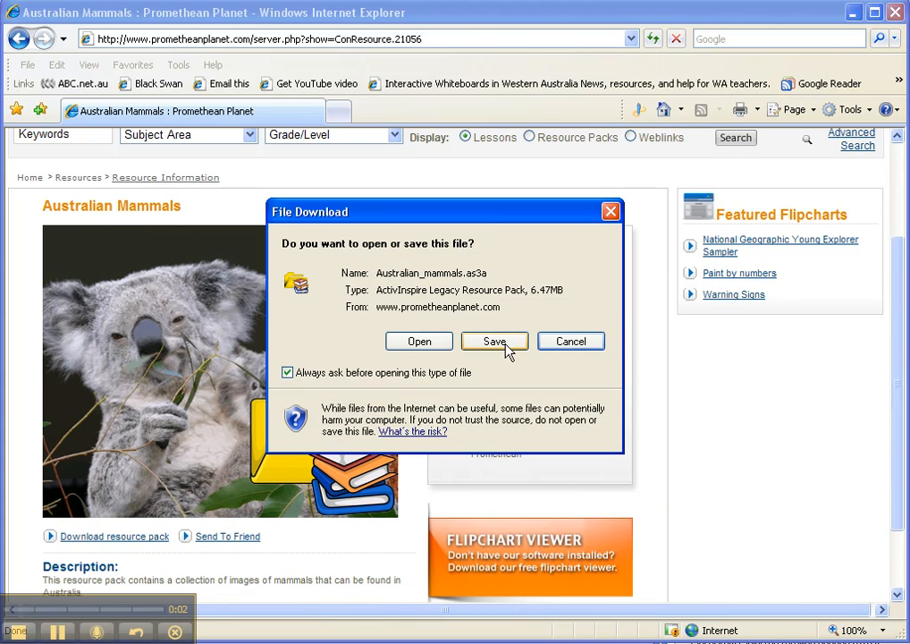
{"action": "left_click", "coordinate": [494, 340]}
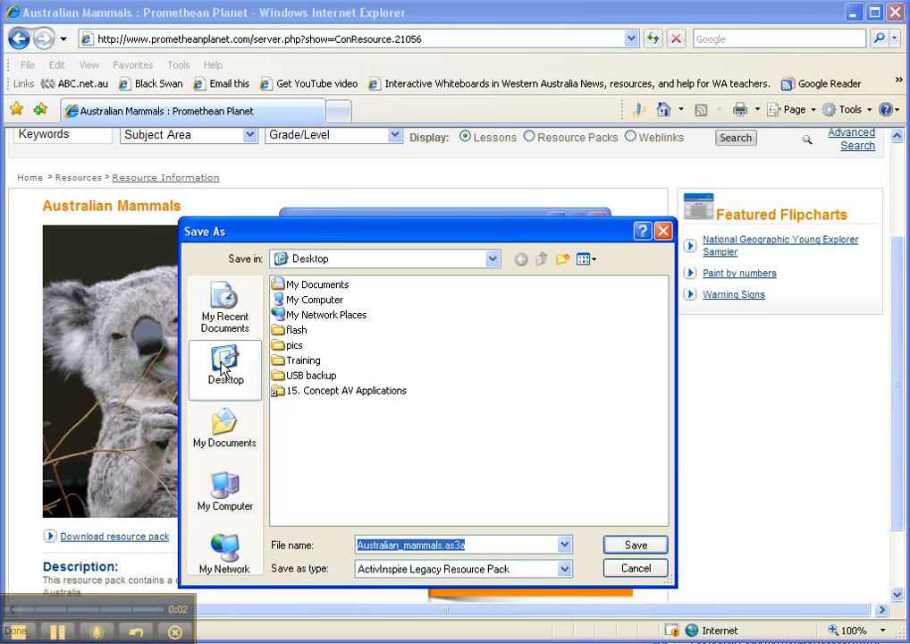
{"action": "left_click", "coordinate": [632, 543]}
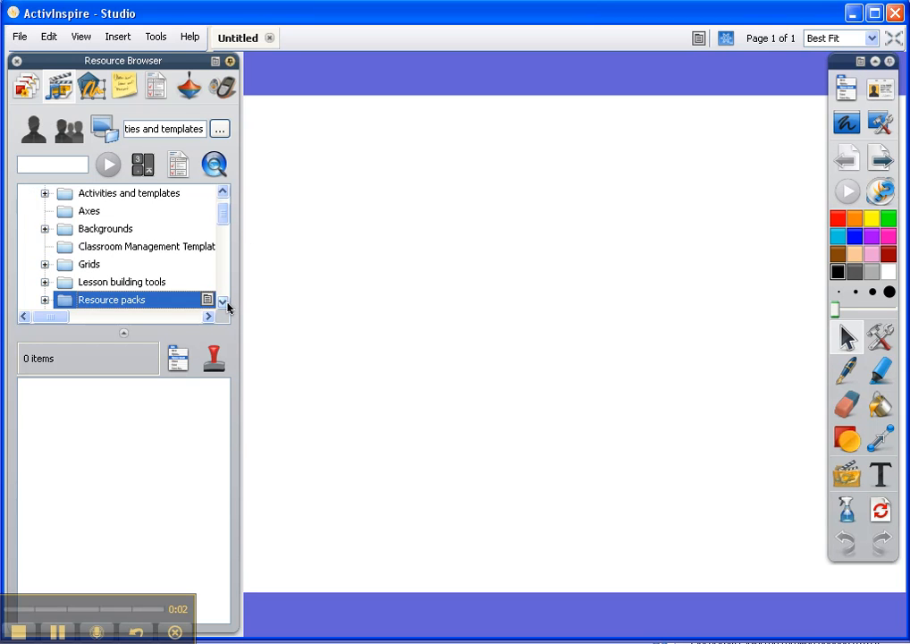
Expand the Resource packs folder in the Resource Browser and look through its contents.
{"action": "left_click", "coordinate": [45, 300]}
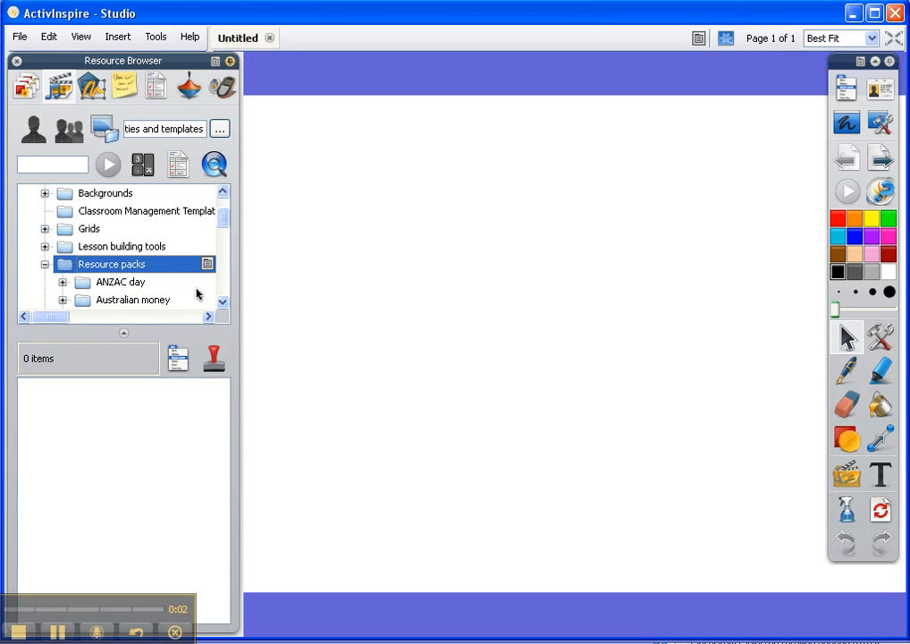
{"action": "scroll", "scroll_direction": "down", "scroll_amount": 3}
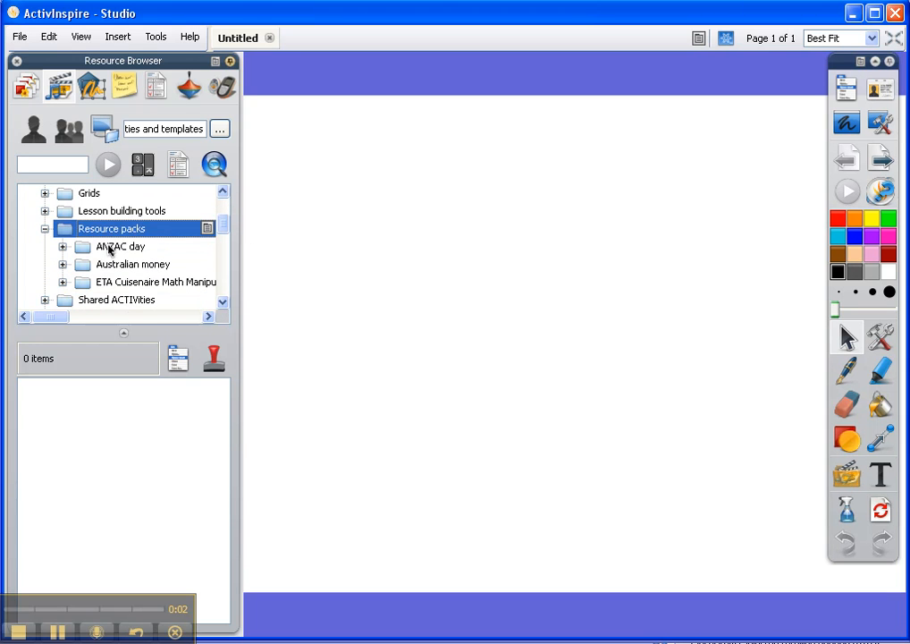
{"action": "mouse_move", "coordinate": [125, 286]}
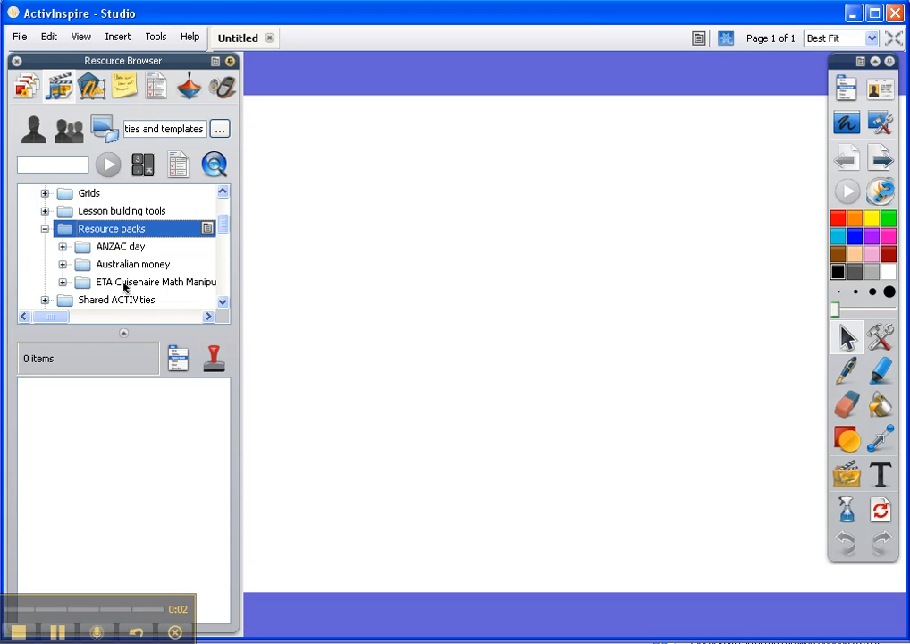
{"action": "mouse_move", "coordinate": [114, 250]}
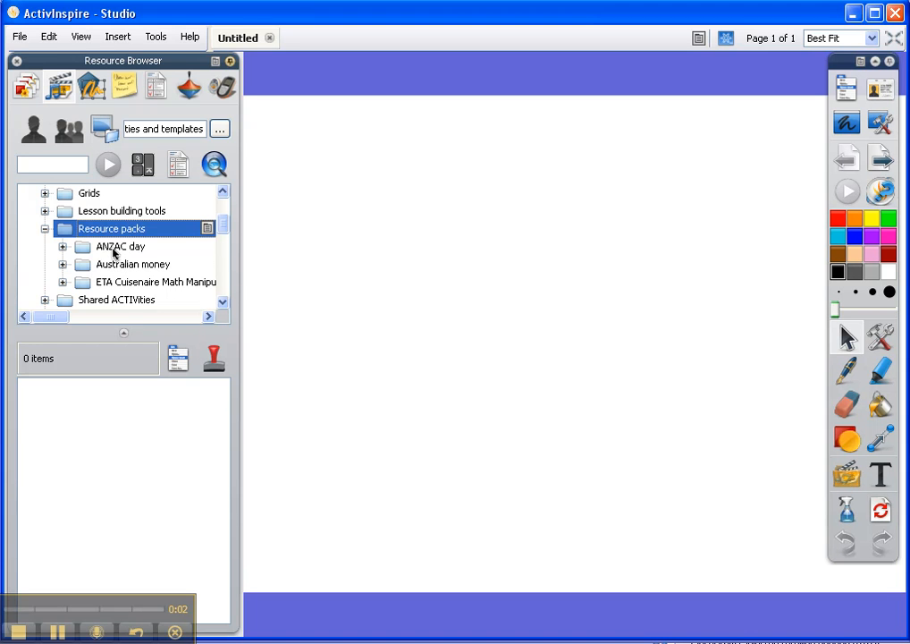
{"action": "scroll", "scroll_direction": "up", "scroll_amount": 3}
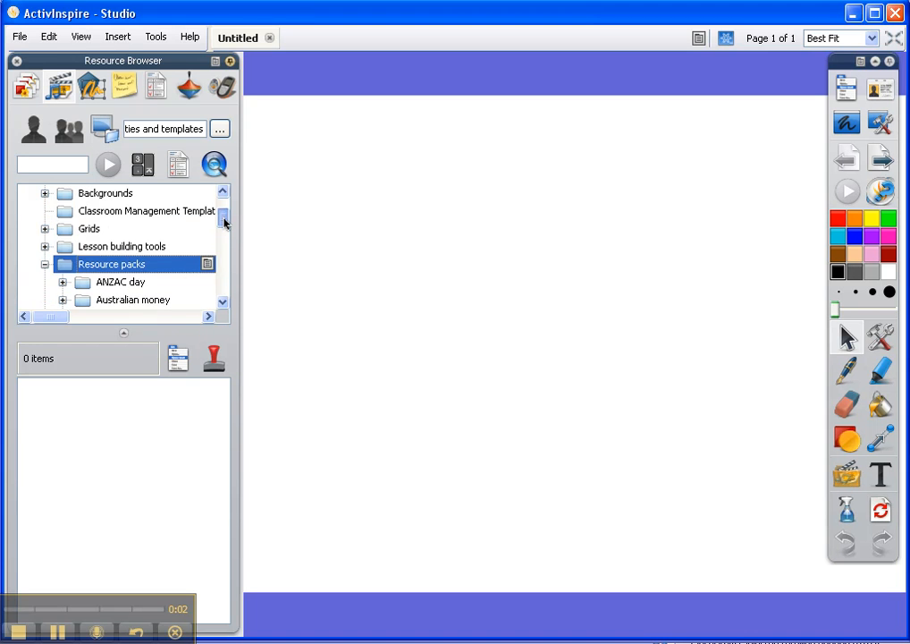
{"action": "scroll", "scroll_direction": "up", "scroll_amount": 3}
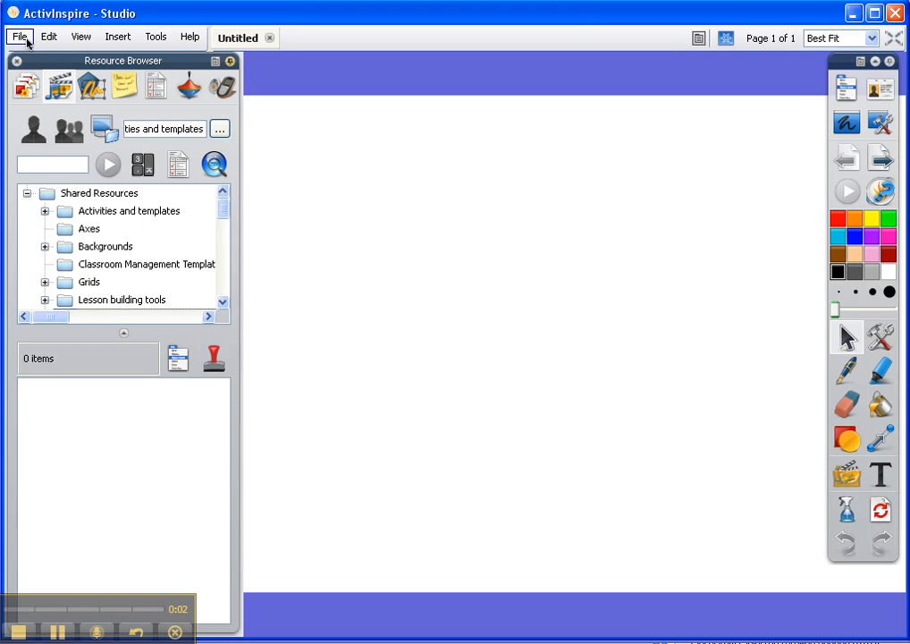
Start File > Import > Resource Pack To Shared Resources to reach the Open Resource Pack dialog.
{"action": "left_click", "coordinate": [20, 36]}
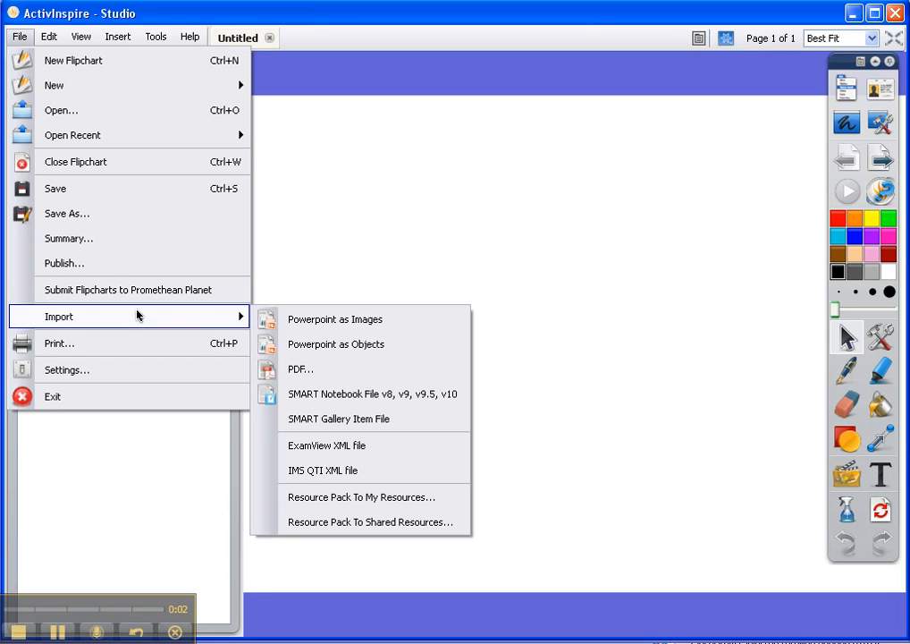
{"action": "mouse_move", "coordinate": [361, 522]}
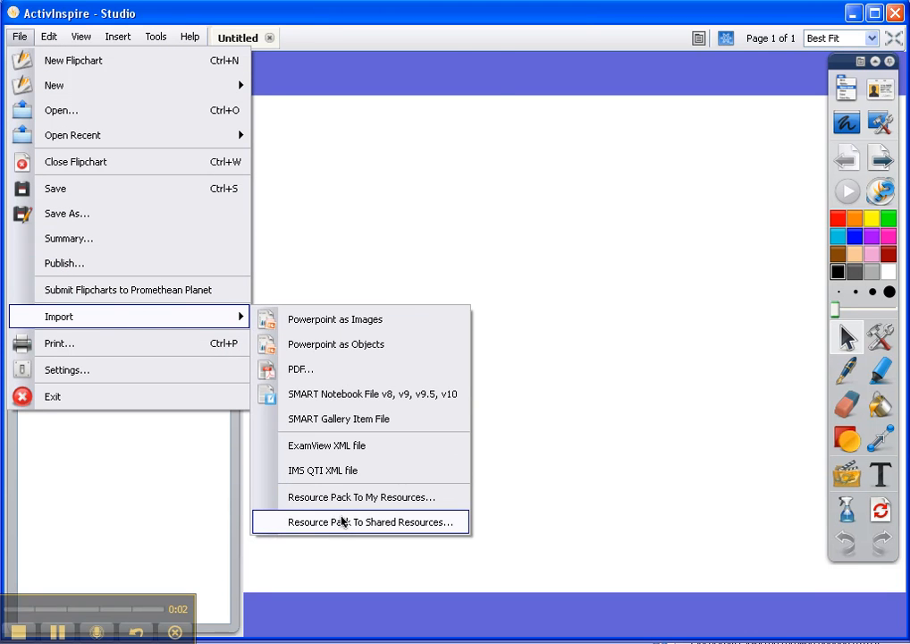
{"action": "left_click", "coordinate": [362, 522]}
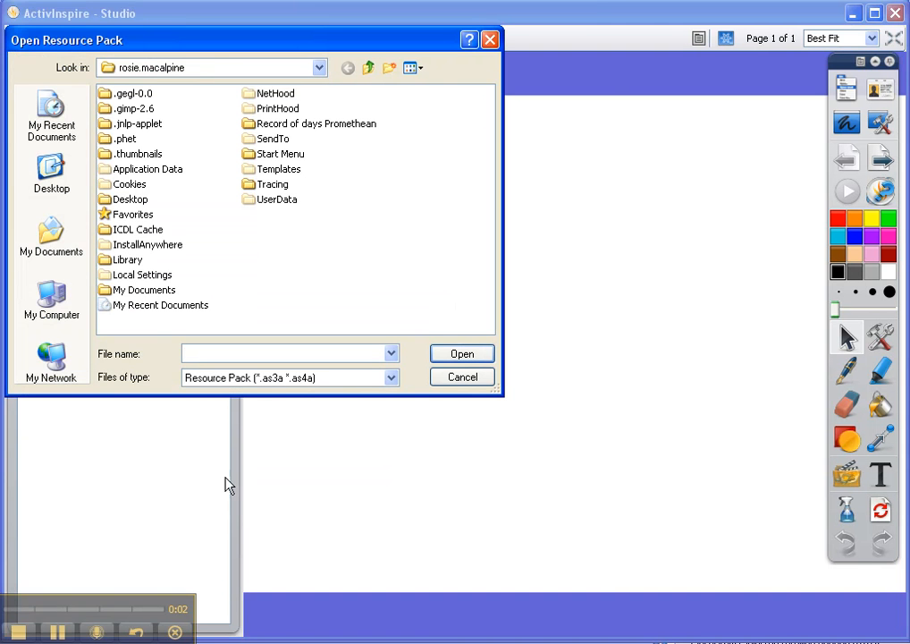
Import Australian_mammals.as3a from the Desktop into the shared resource packs.
{"action": "left_click", "coordinate": [50, 179]}
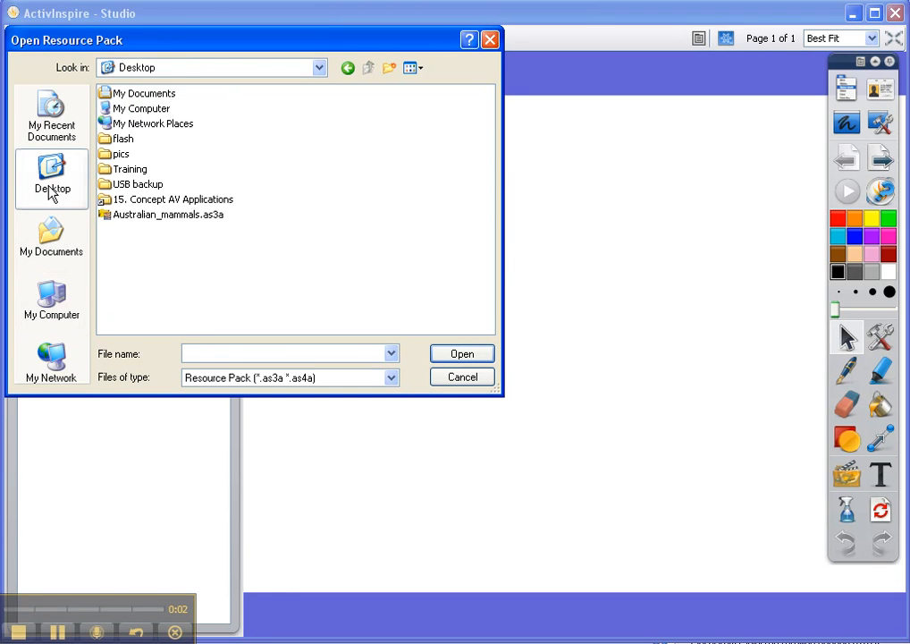
{"action": "left_click", "coordinate": [168, 215]}
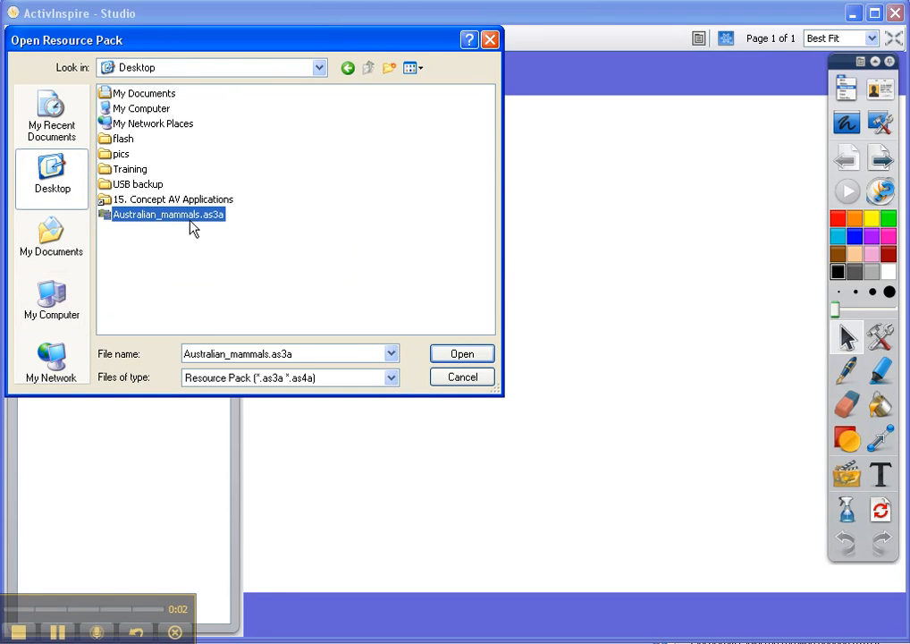
{"action": "left_click", "coordinate": [461, 354]}
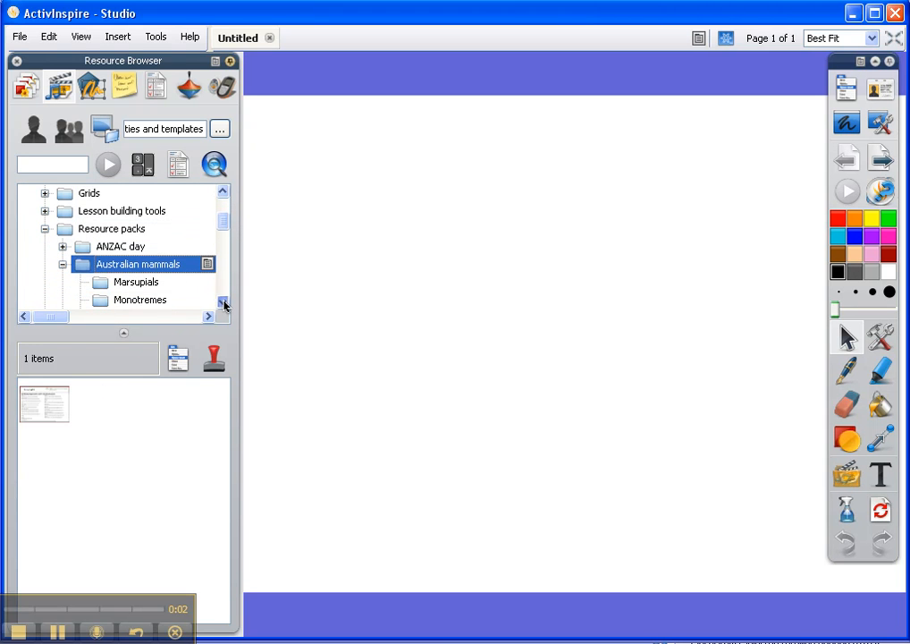
Drag the long-eared marsupial photo from Marsupials onto the page and move it to the lower right.
{"action": "left_click", "coordinate": [135, 283]}
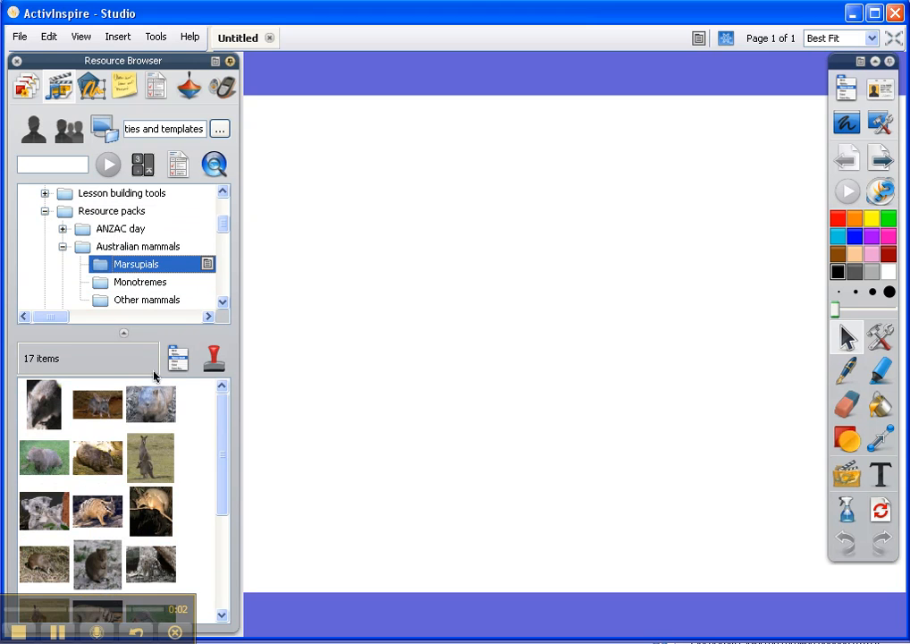
{"action": "left_click_drag", "start_coordinate": [96, 404], "coordinate": [450, 311]}
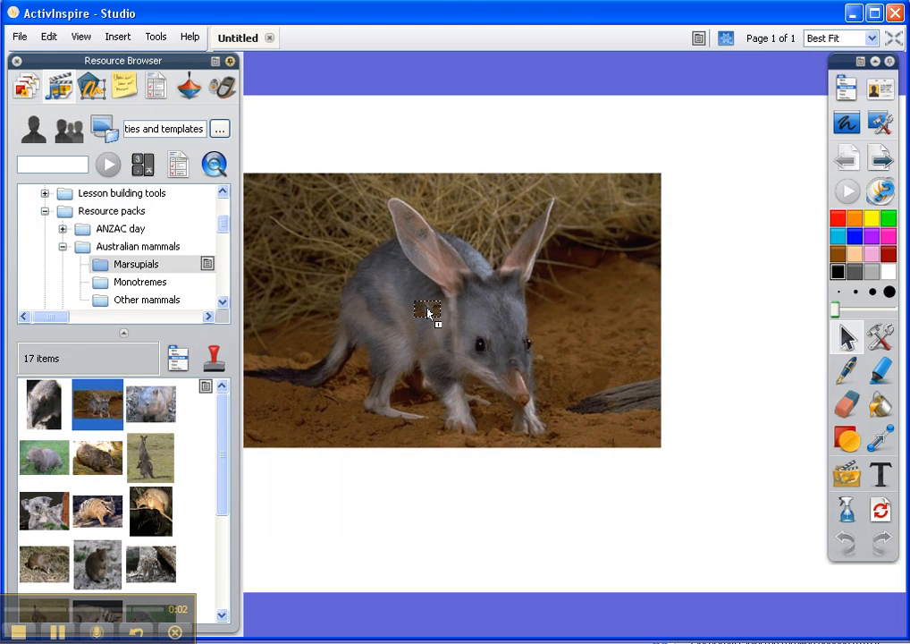
{"action": "left_click", "coordinate": [450, 311]}
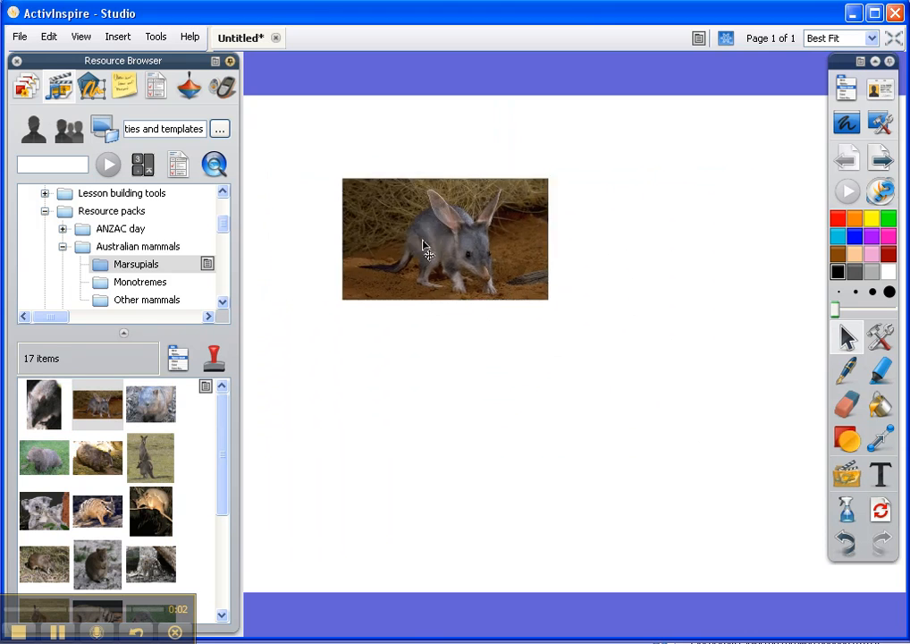
{"action": "left_click_drag", "start_coordinate": [443, 240], "coordinate": [608, 382]}
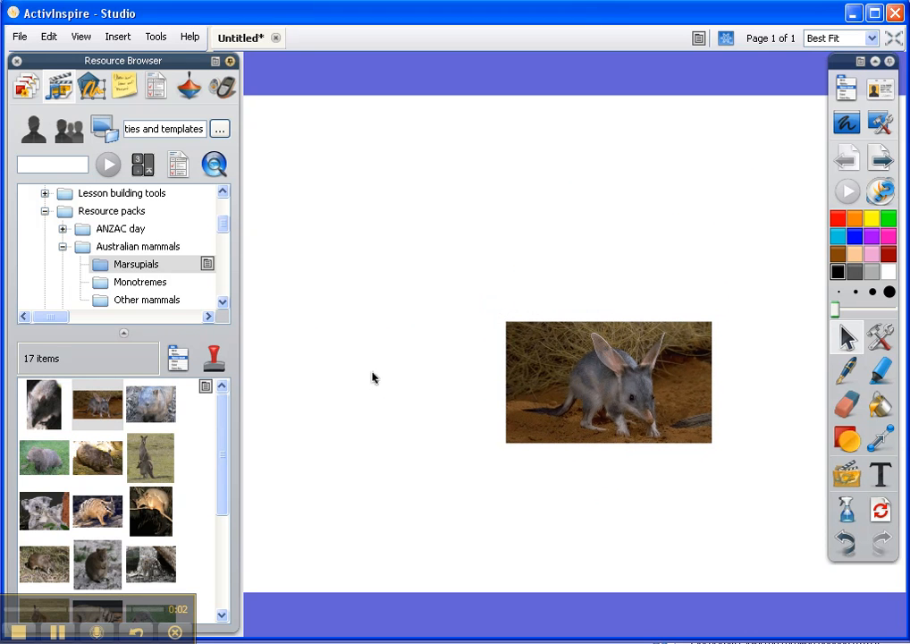